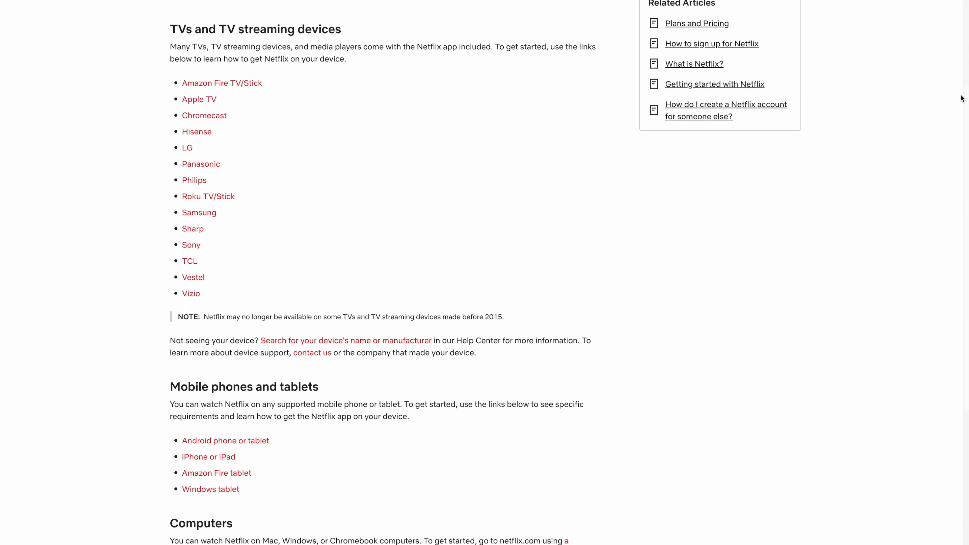
scroll("down", 3)
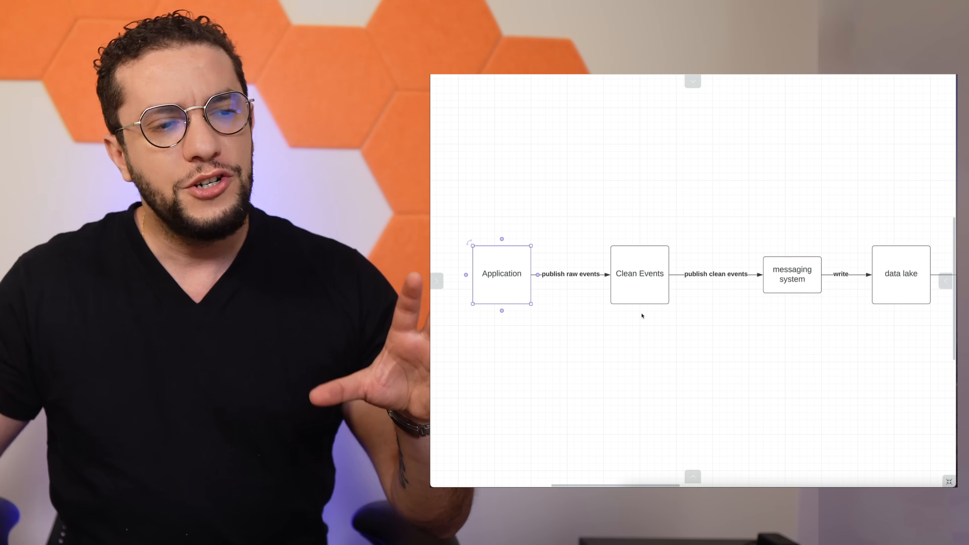
mouse_move(670, 343)
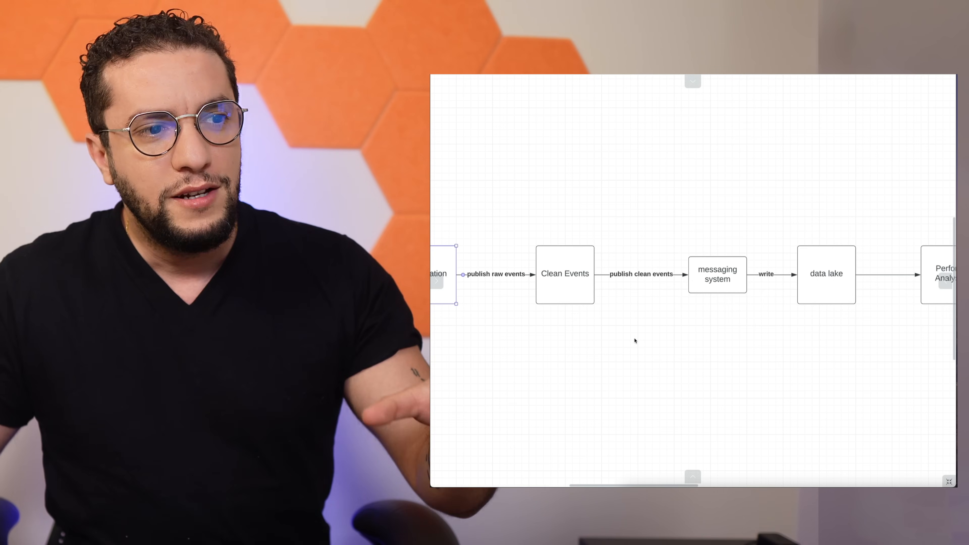
mouse_move(643, 329)
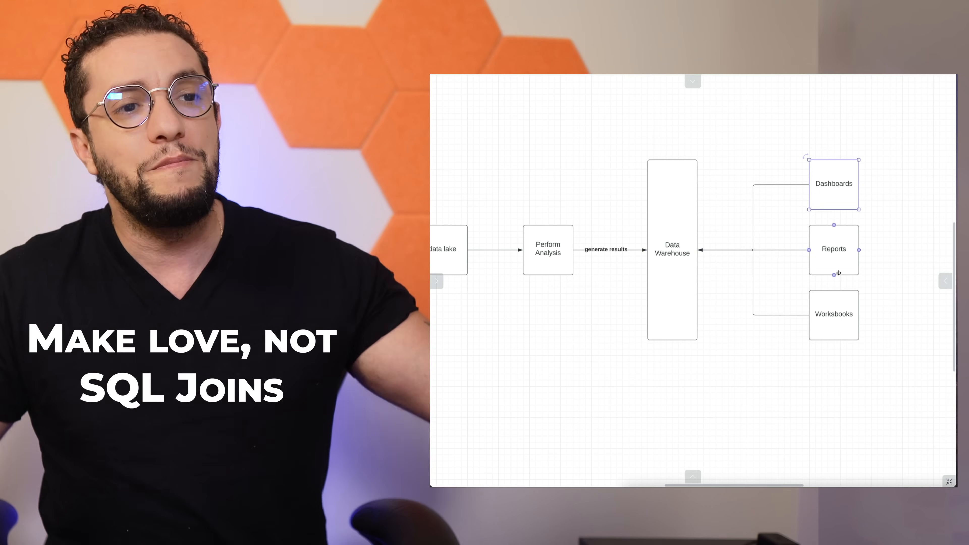
left_click(834, 184)
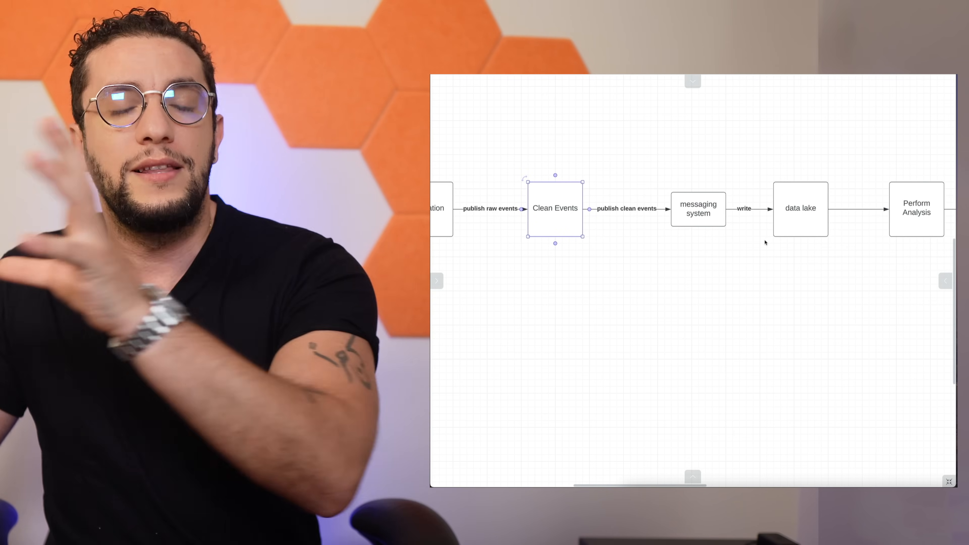
mouse_move(633, 236)
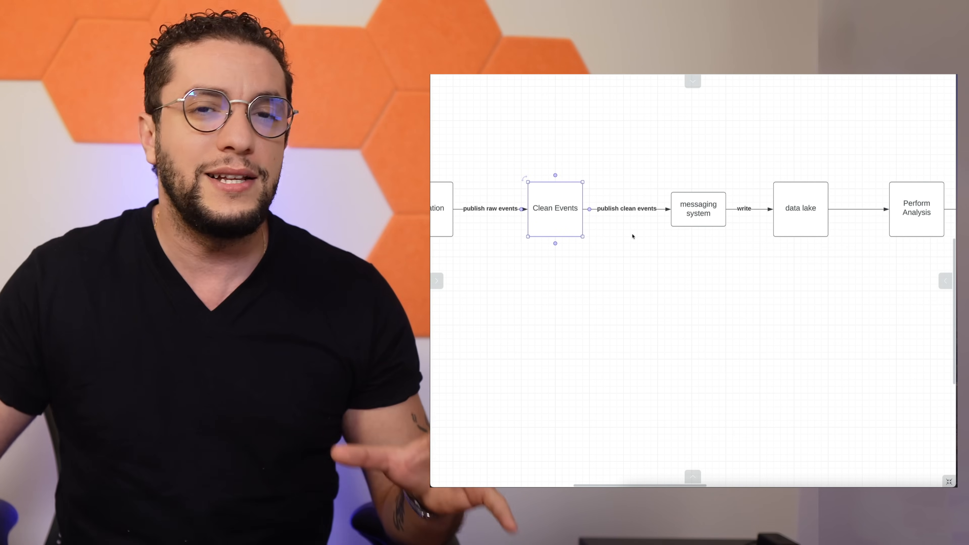
mouse_move(582, 281)
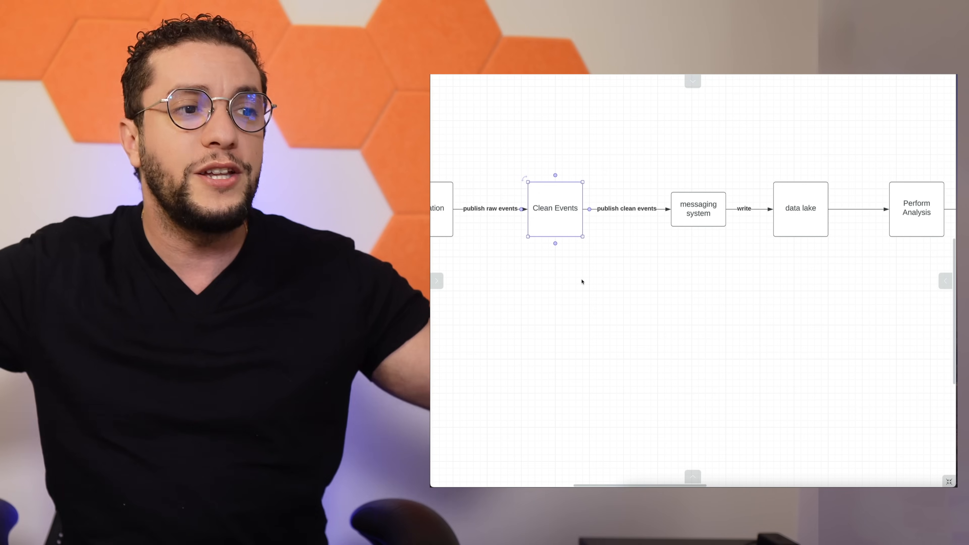